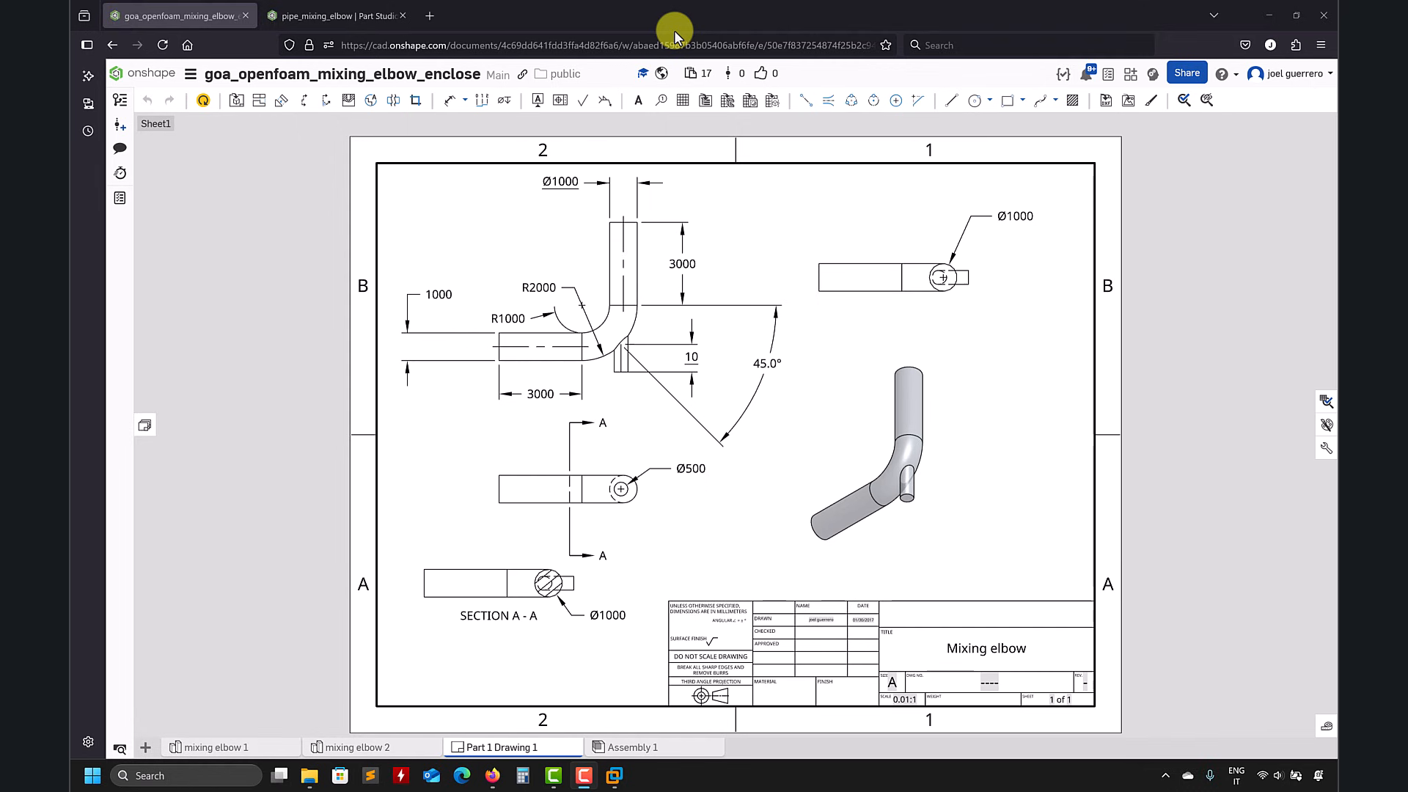
{"action": "mouse_move", "coordinate": [985, 359]}
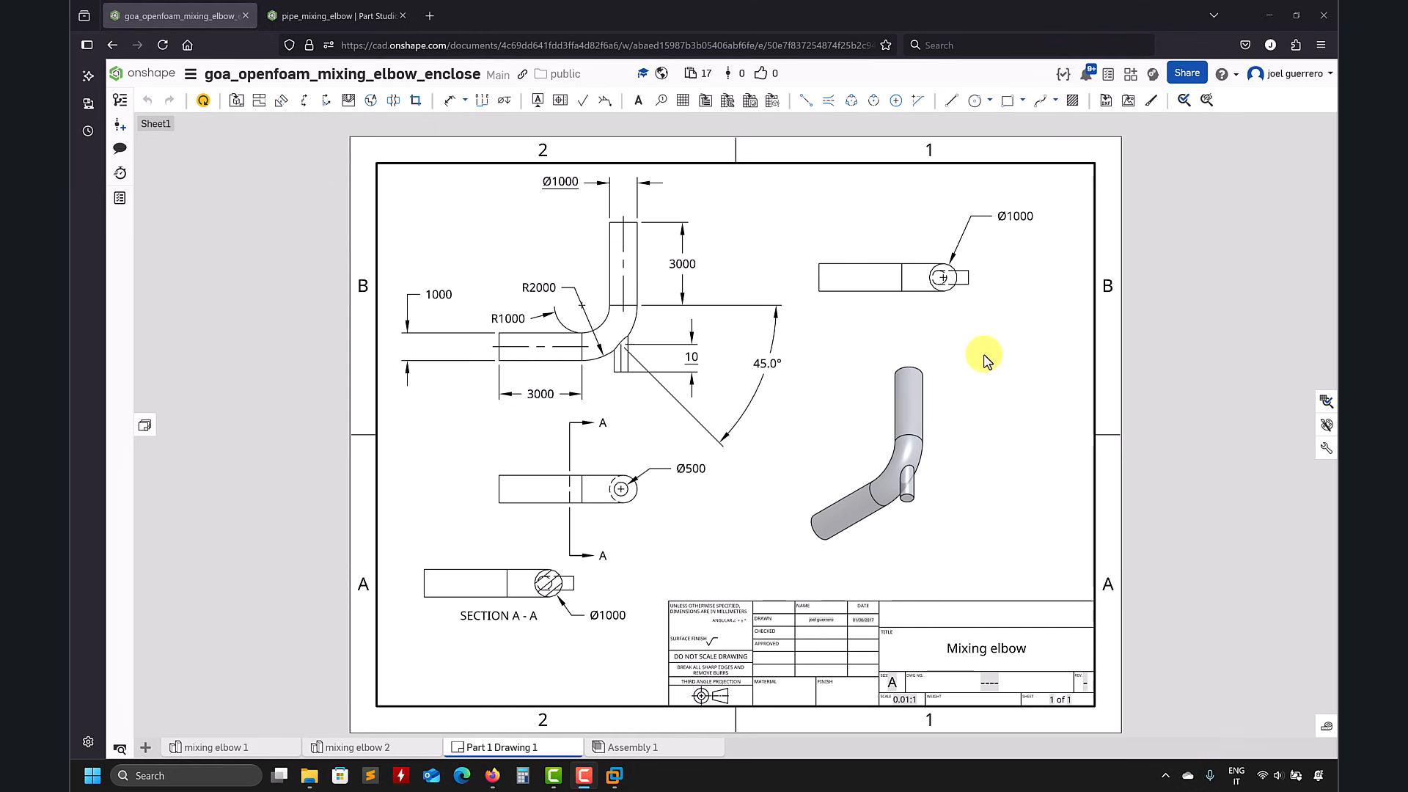
{"action": "mouse_move", "coordinate": [241, 507]}
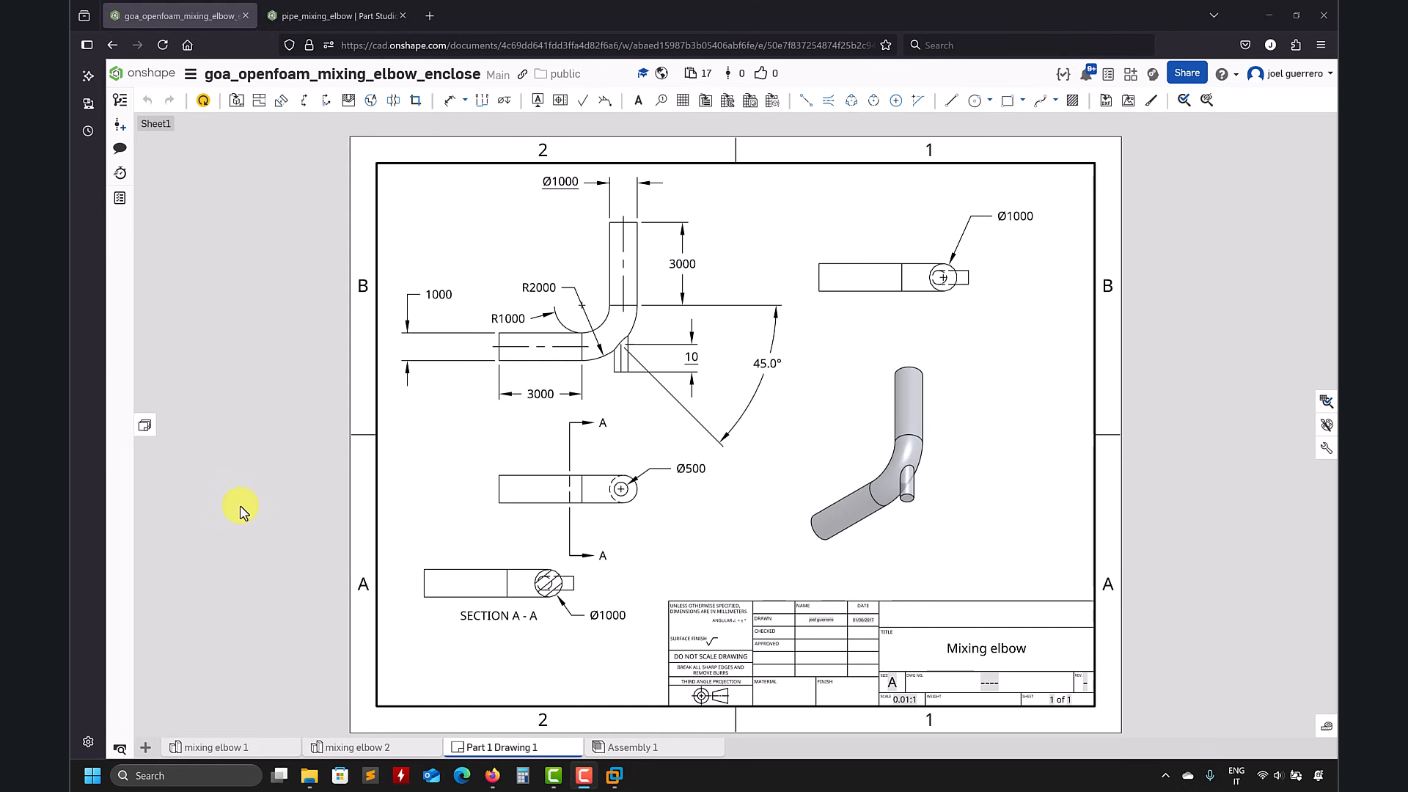
{"action": "mouse_move", "coordinate": [758, 549]}
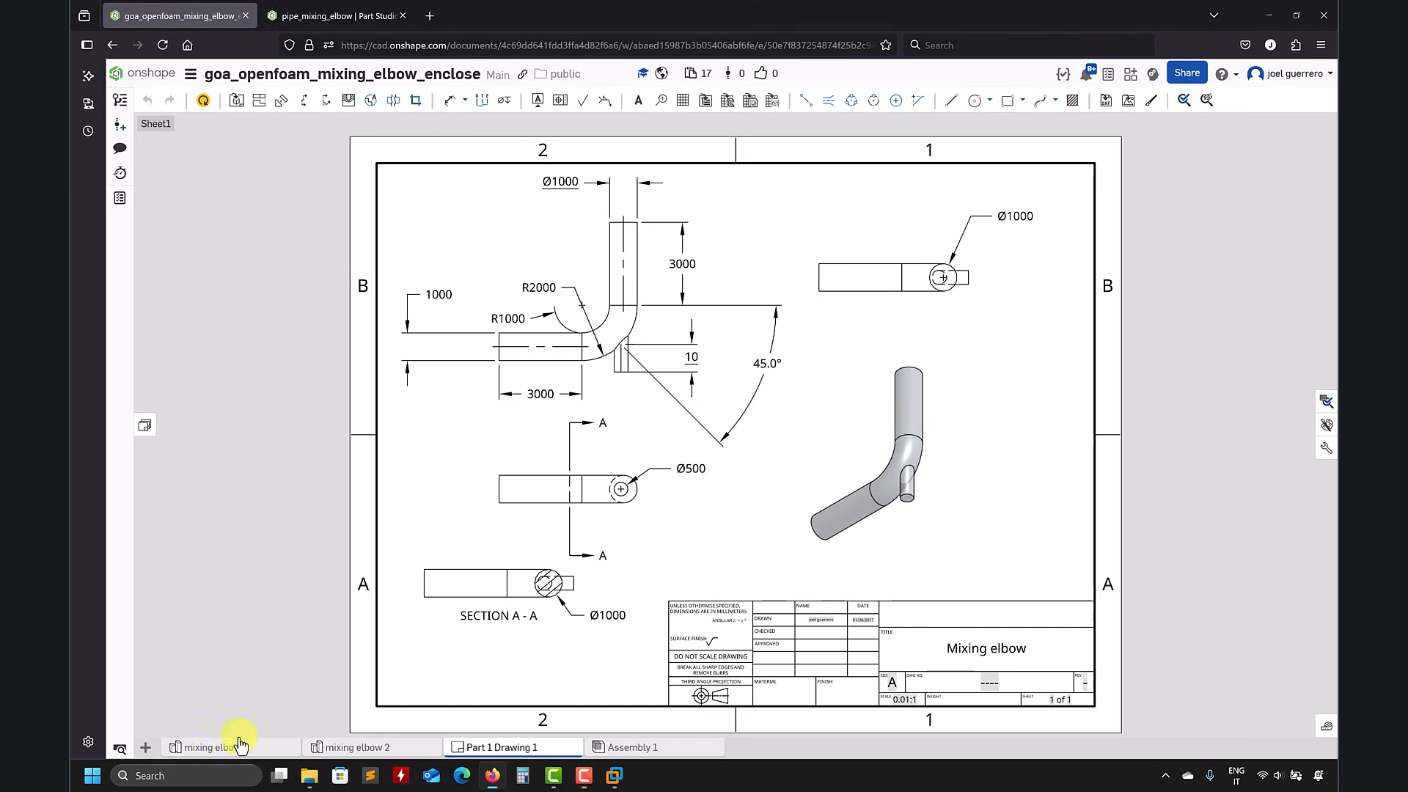
- Open the mixing elbow 1 Part Studio and zoom out to show the whole bent pipe
{"action": "left_click", "coordinate": [213, 747]}
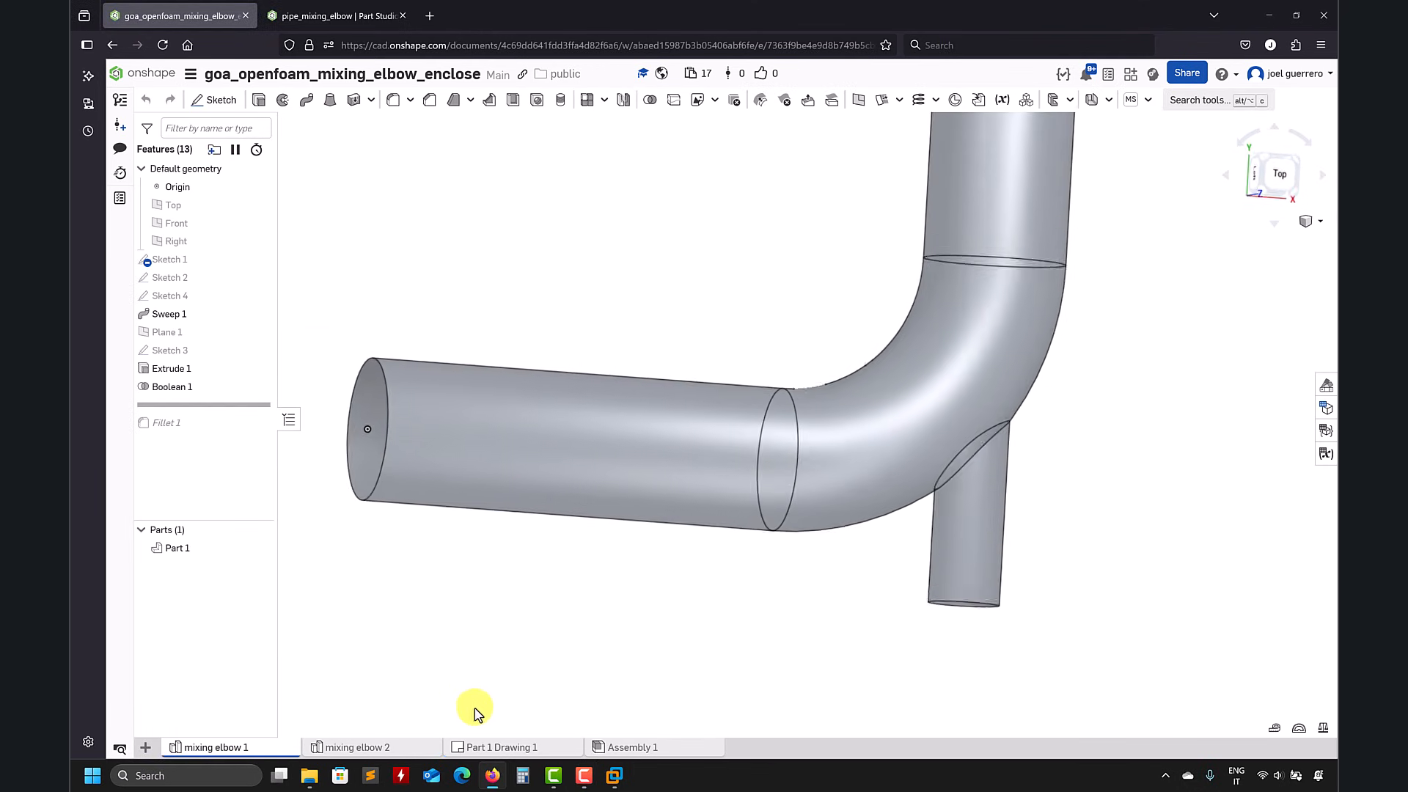
{"action": "left_click_drag", "start_coordinate": [475, 715], "coordinate": [1033, 465]}
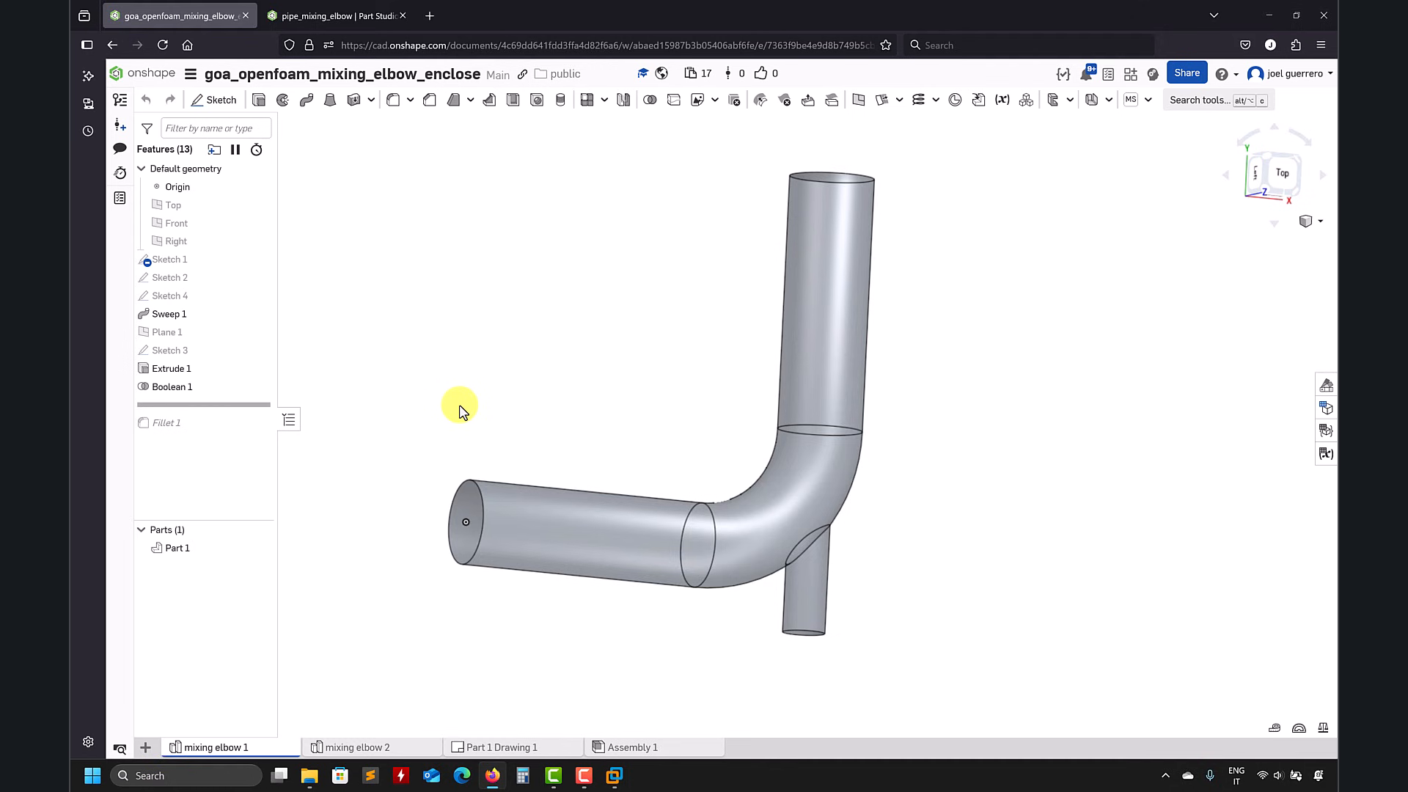
{"action": "mouse_move", "coordinate": [374, 732]}
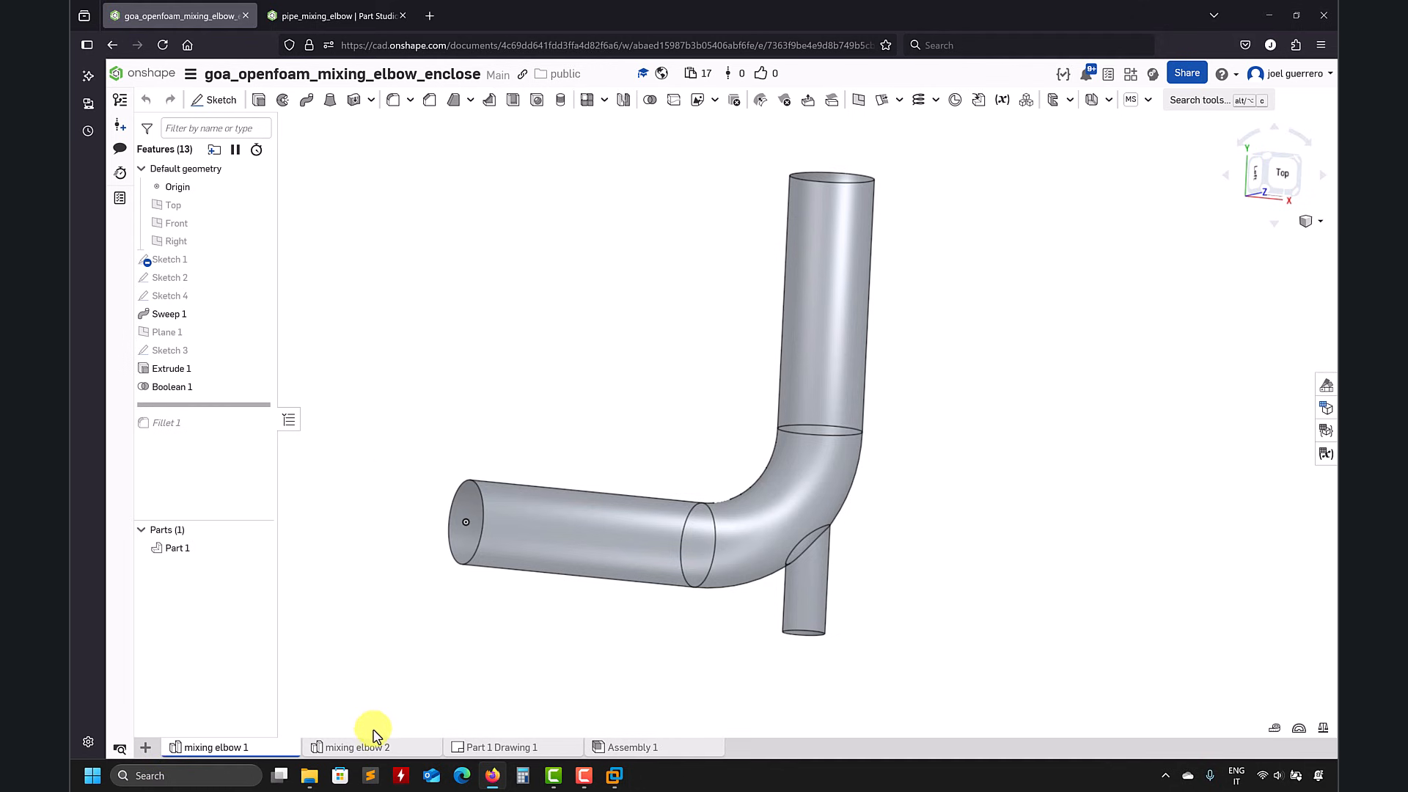
- Switch to mixing elbow 2, compare briefly with mixing elbow 1, then return
{"action": "left_click", "coordinate": [356, 747]}
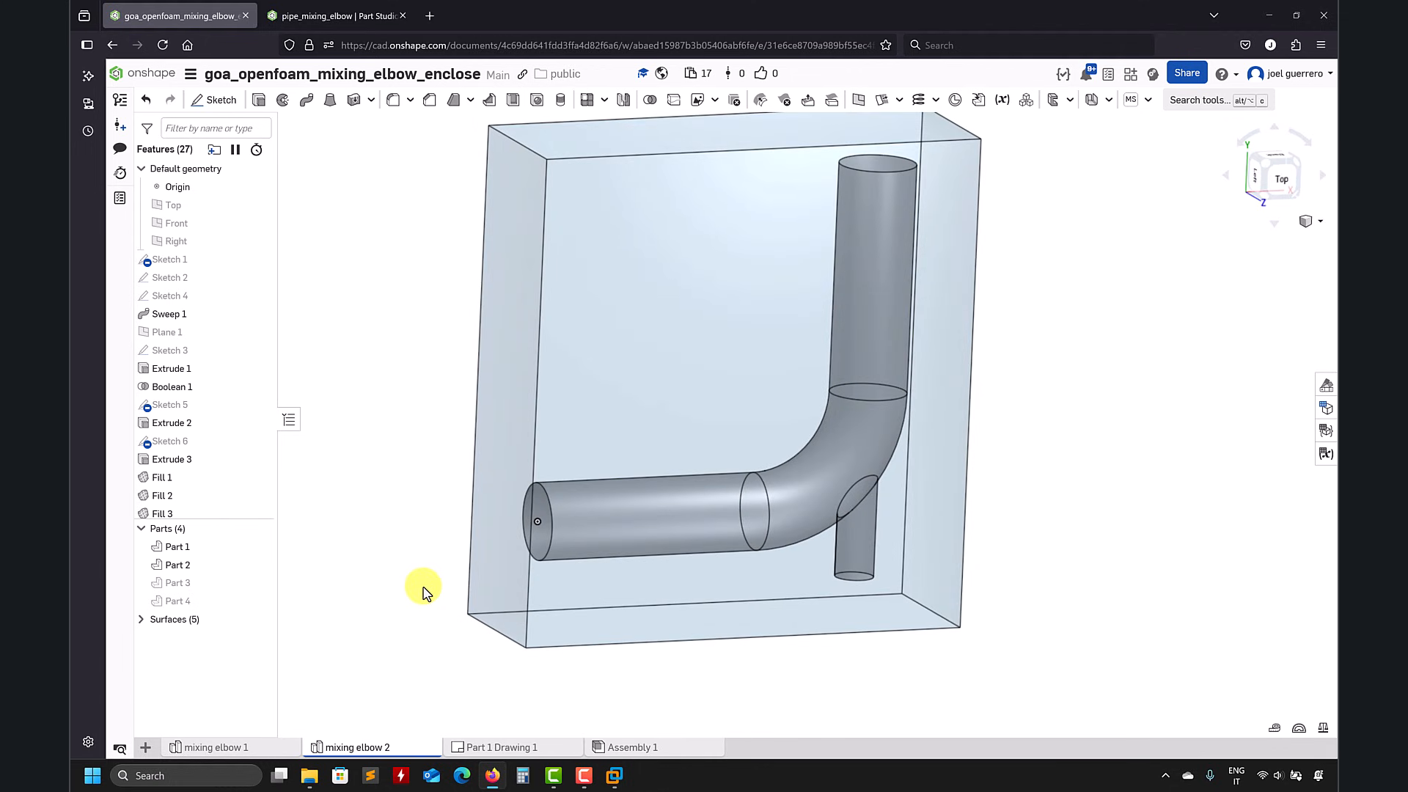
{"action": "mouse_move", "coordinate": [315, 676]}
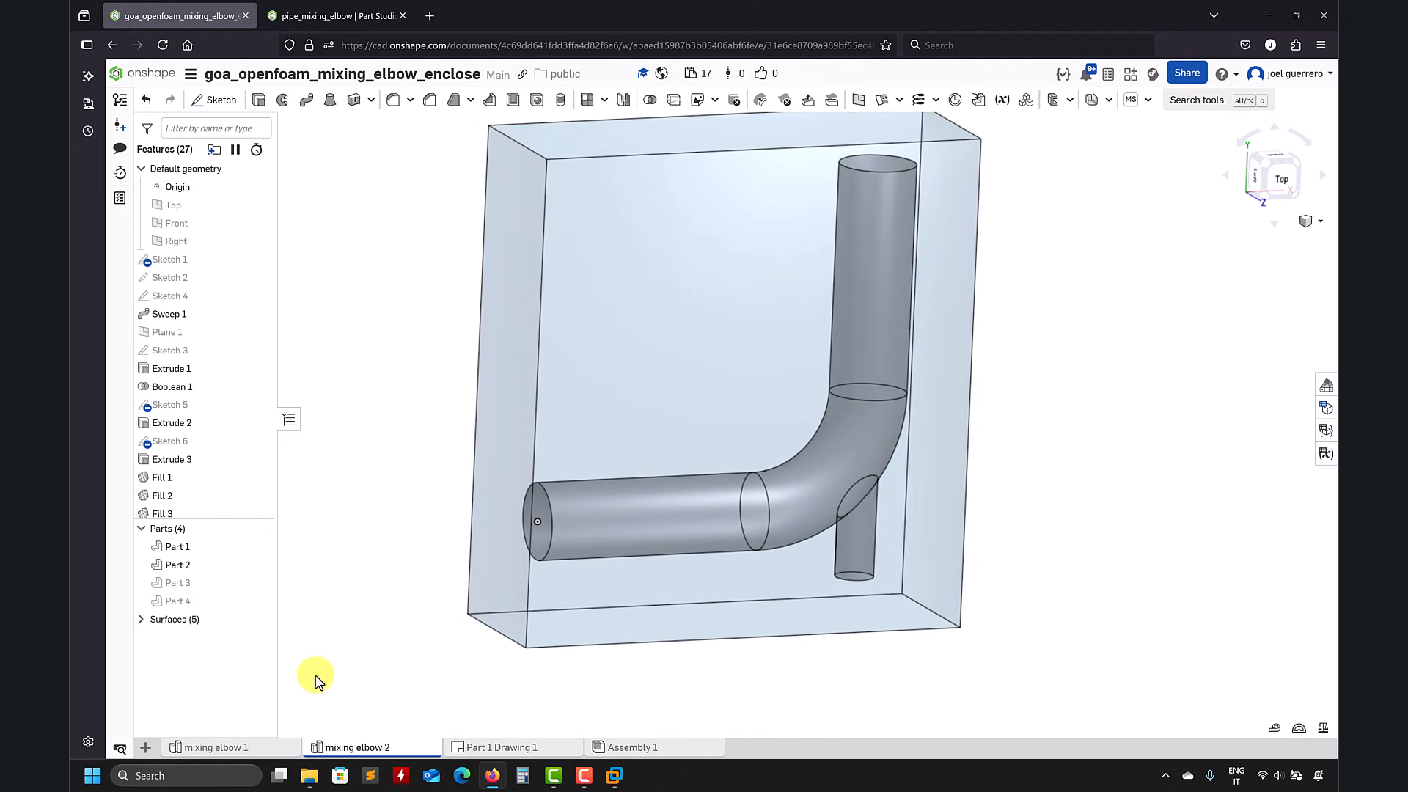
{"action": "left_click", "coordinate": [216, 747]}
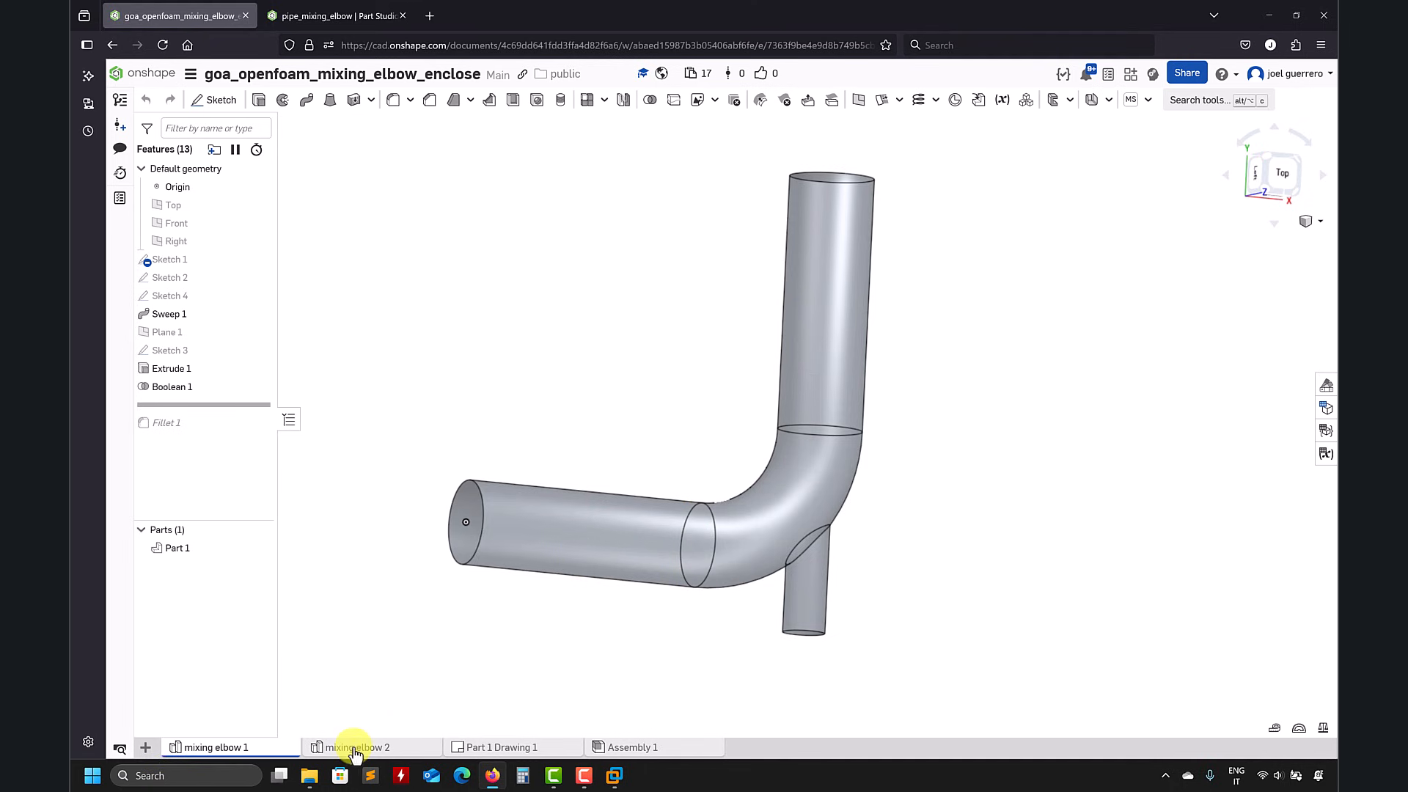
{"action": "left_click", "coordinate": [358, 747]}
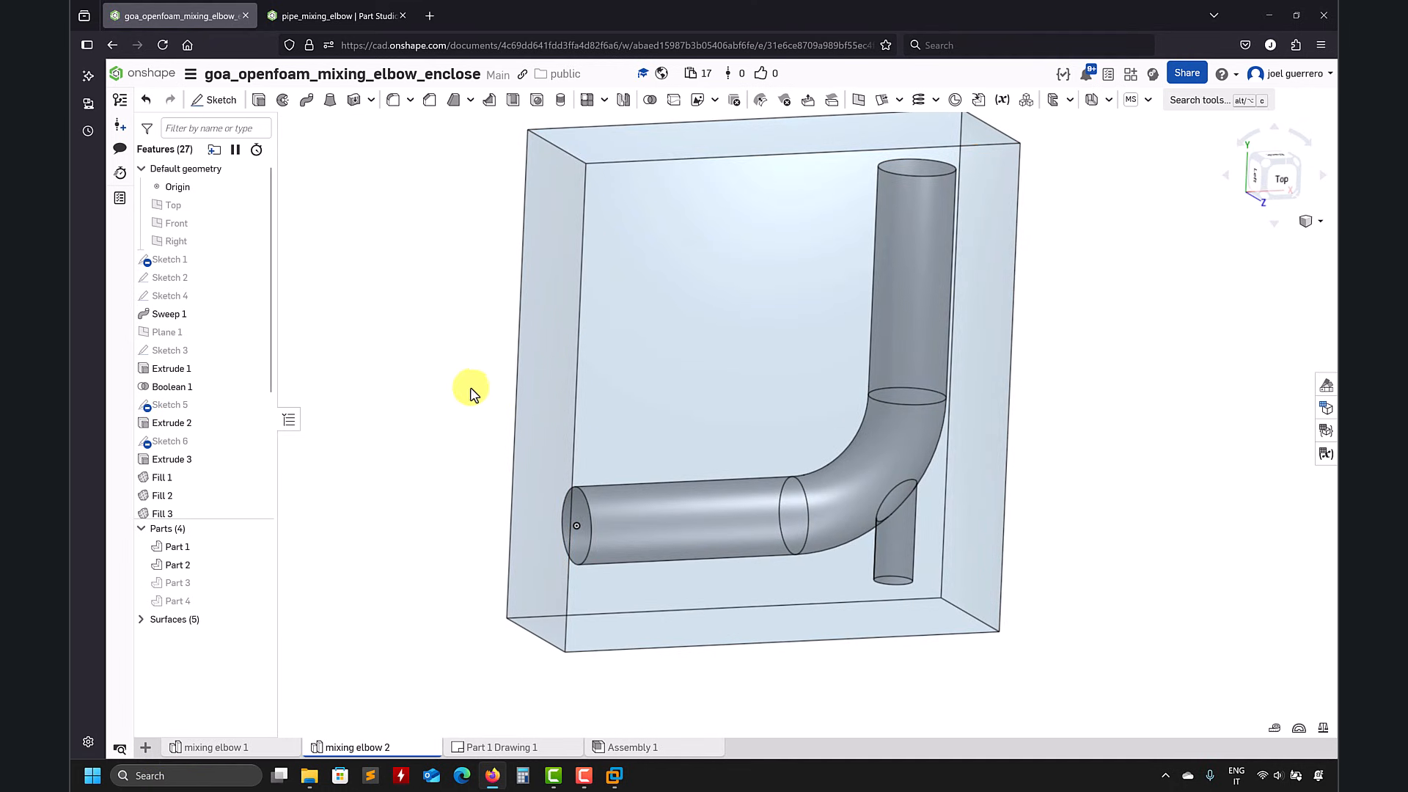
{"action": "mouse_move", "coordinate": [437, 335]}
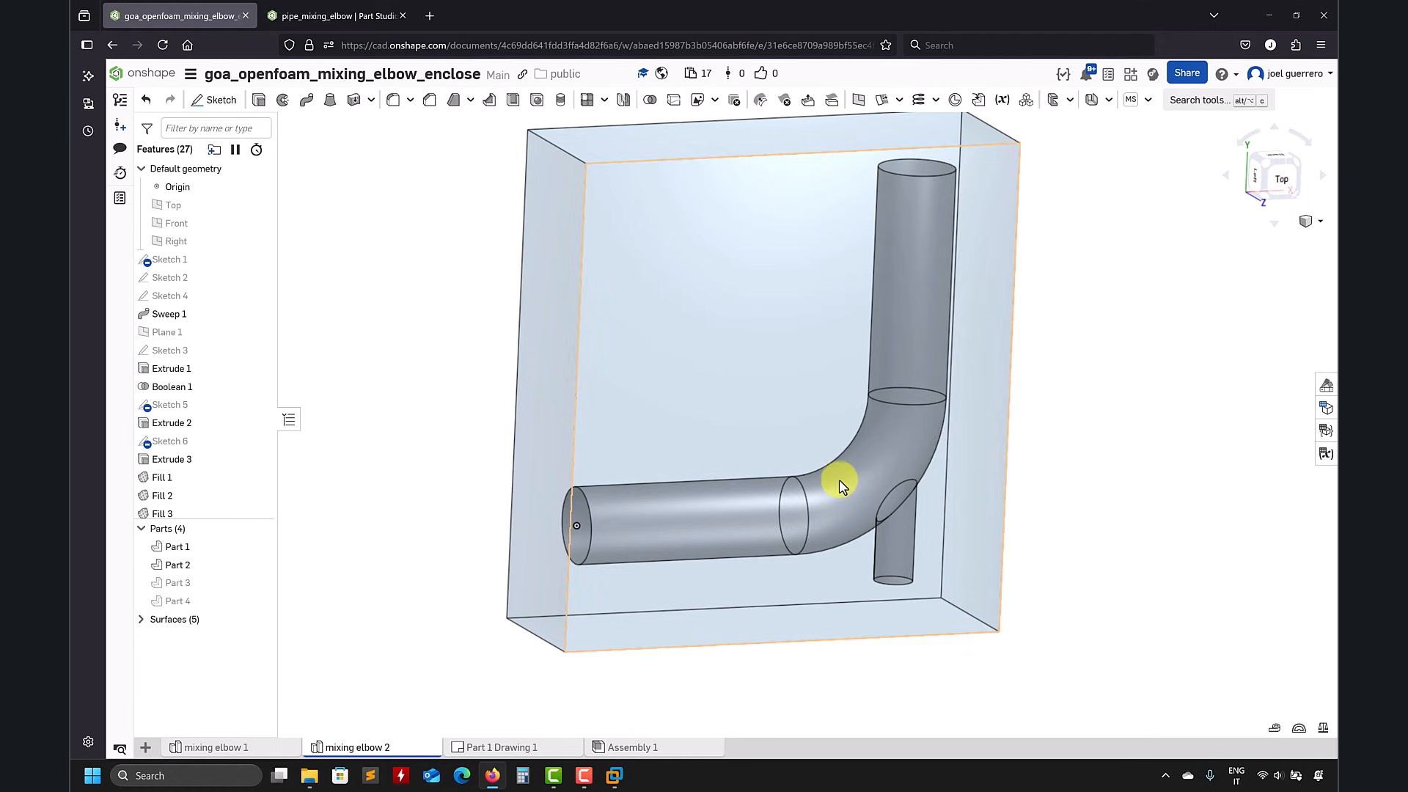
{"action": "mouse_move", "coordinate": [827, 438]}
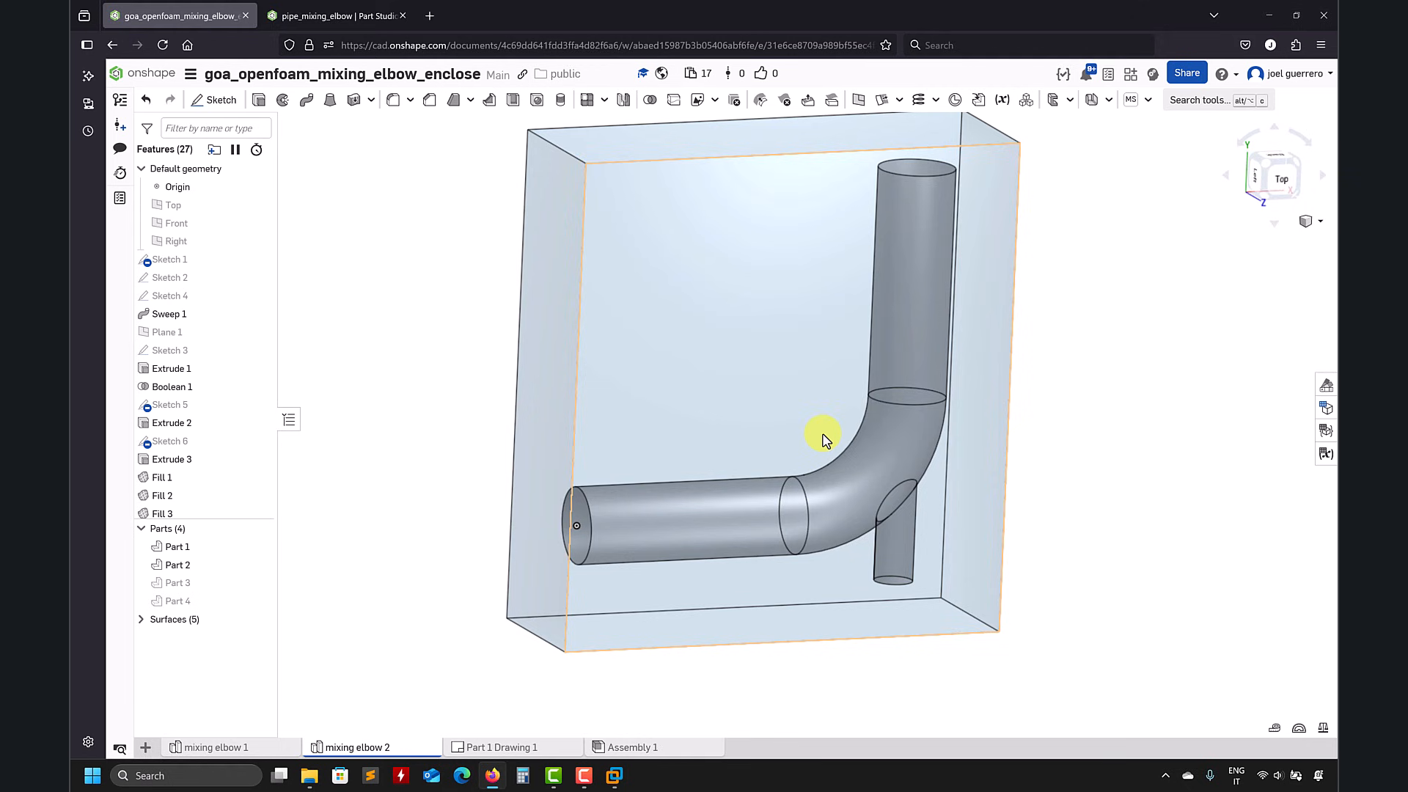
{"action": "mouse_move", "coordinate": [574, 529]}
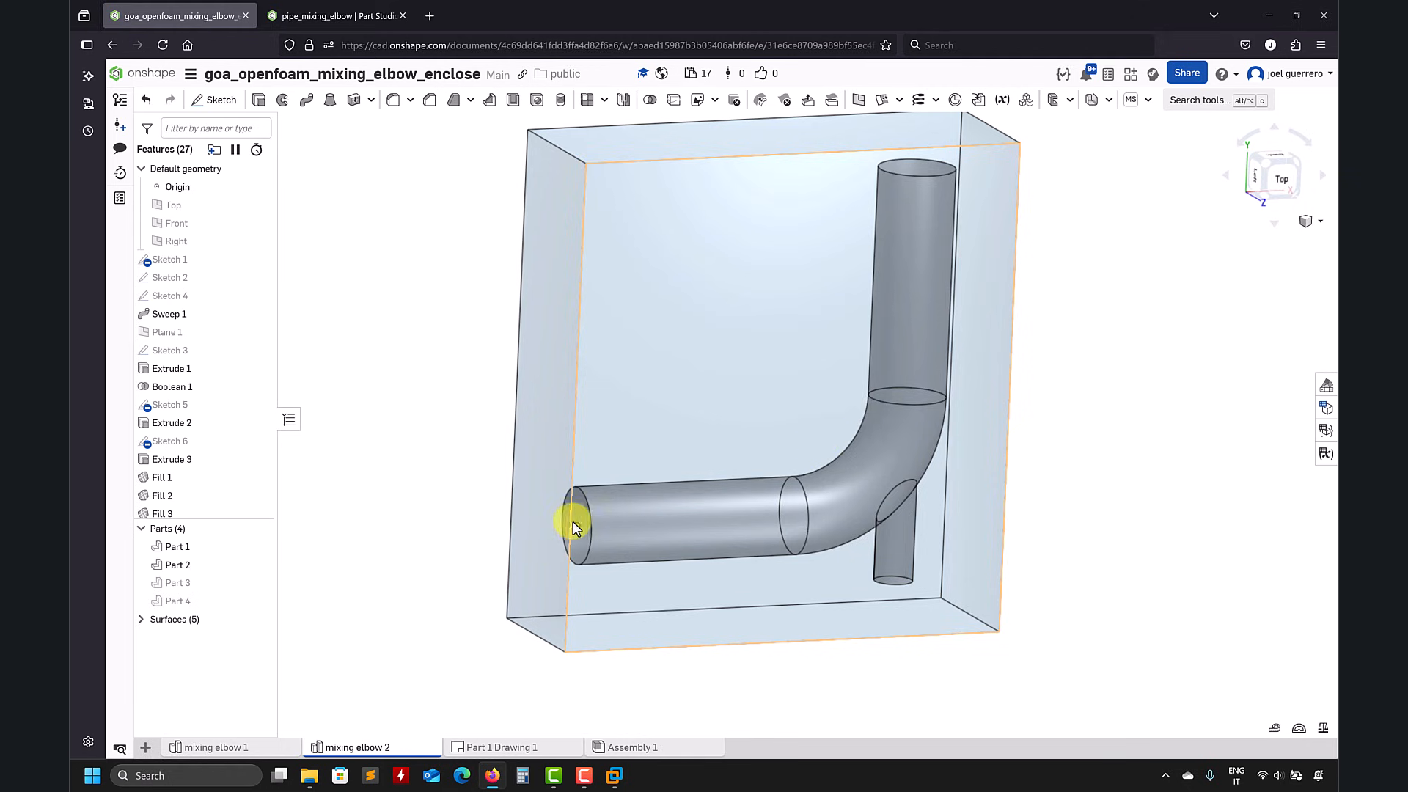
{"action": "mouse_move", "coordinate": [907, 565]}
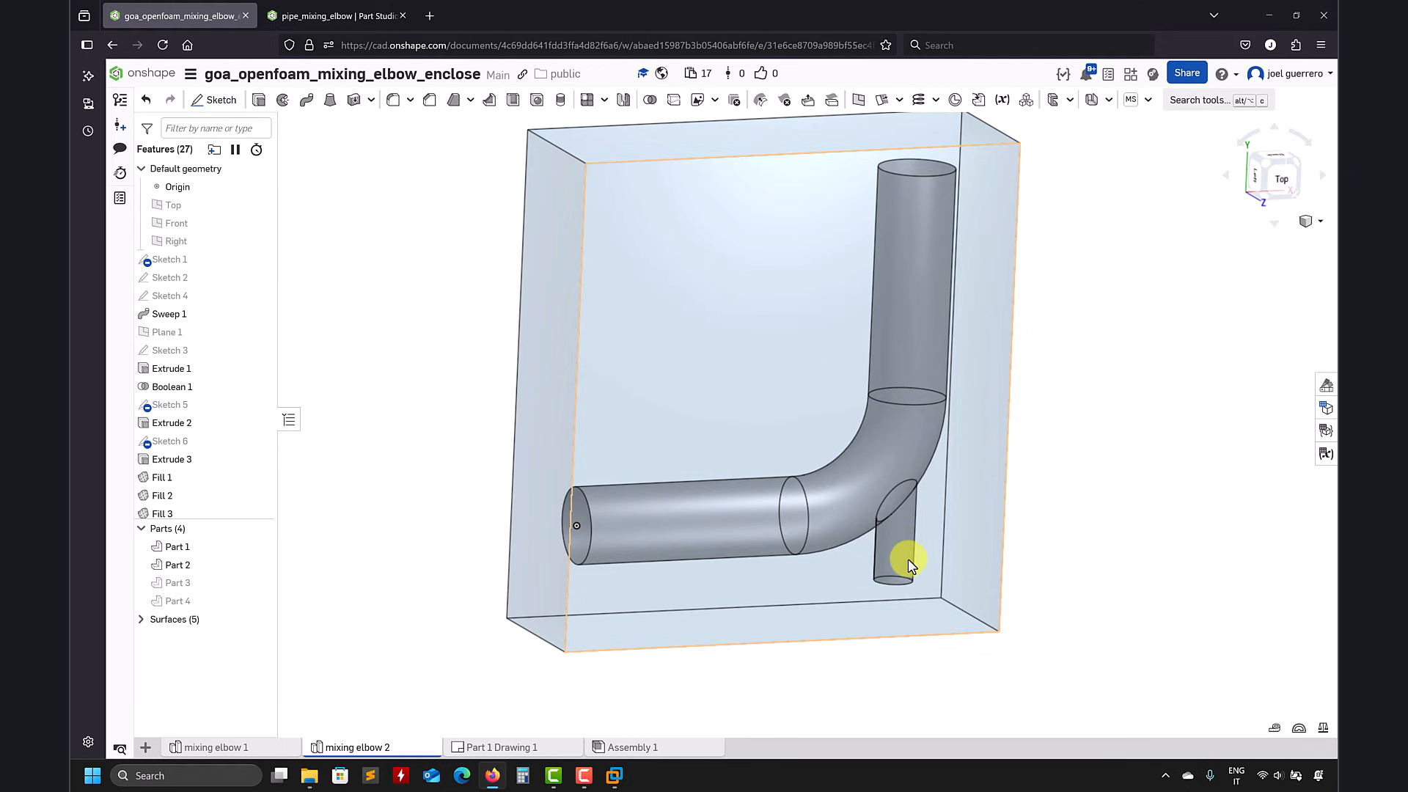
{"action": "mouse_move", "coordinate": [1059, 315]}
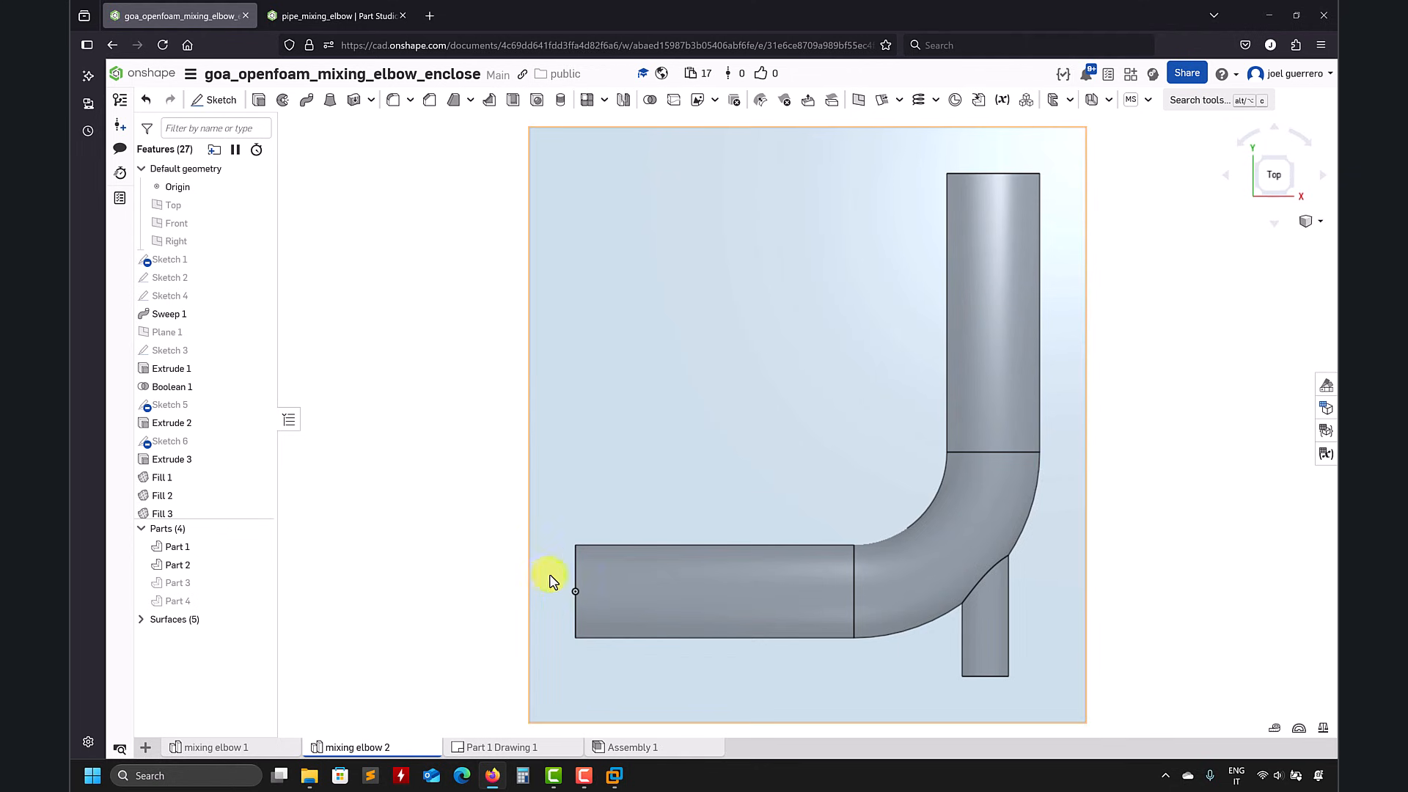
{"action": "mouse_move", "coordinate": [575, 525]}
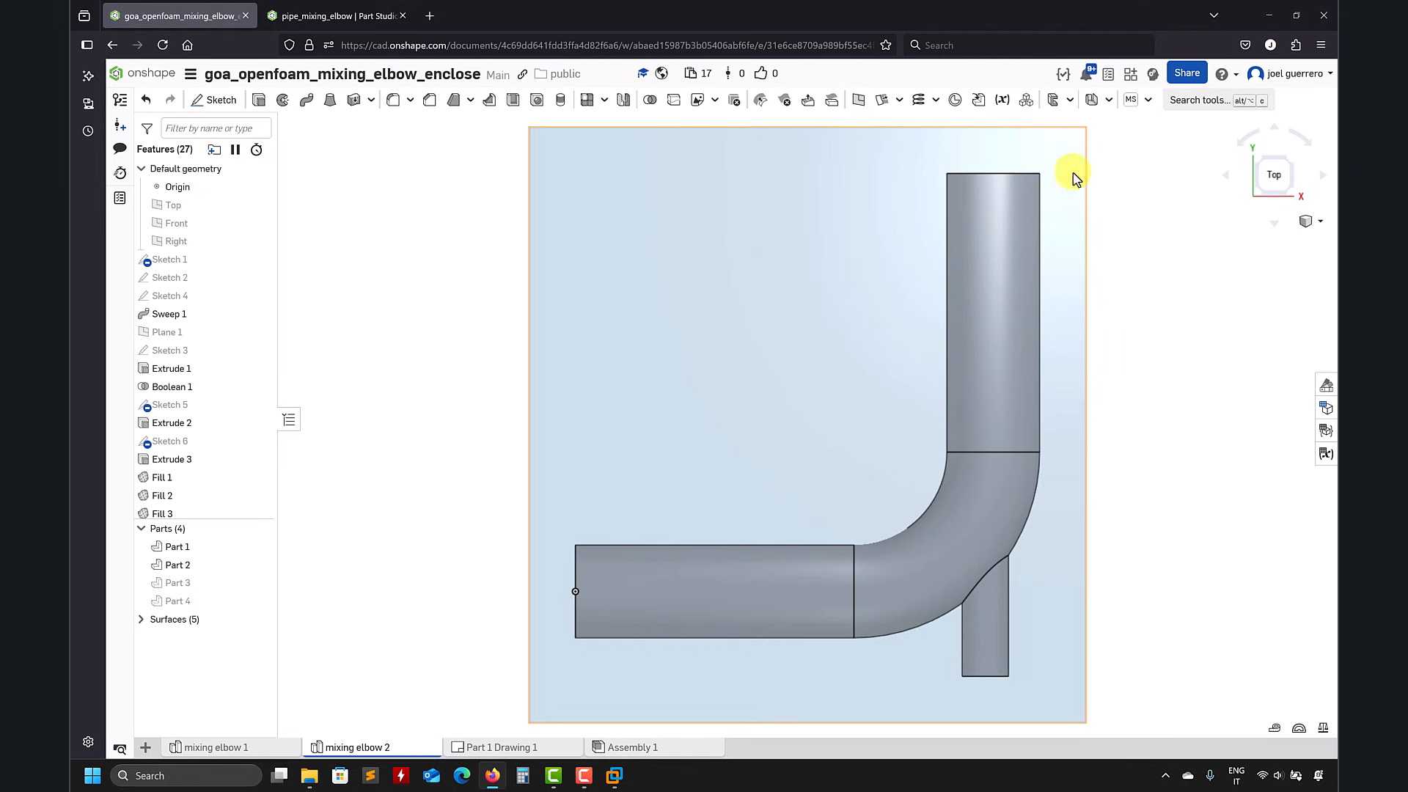
{"action": "mouse_move", "coordinate": [446, 316]}
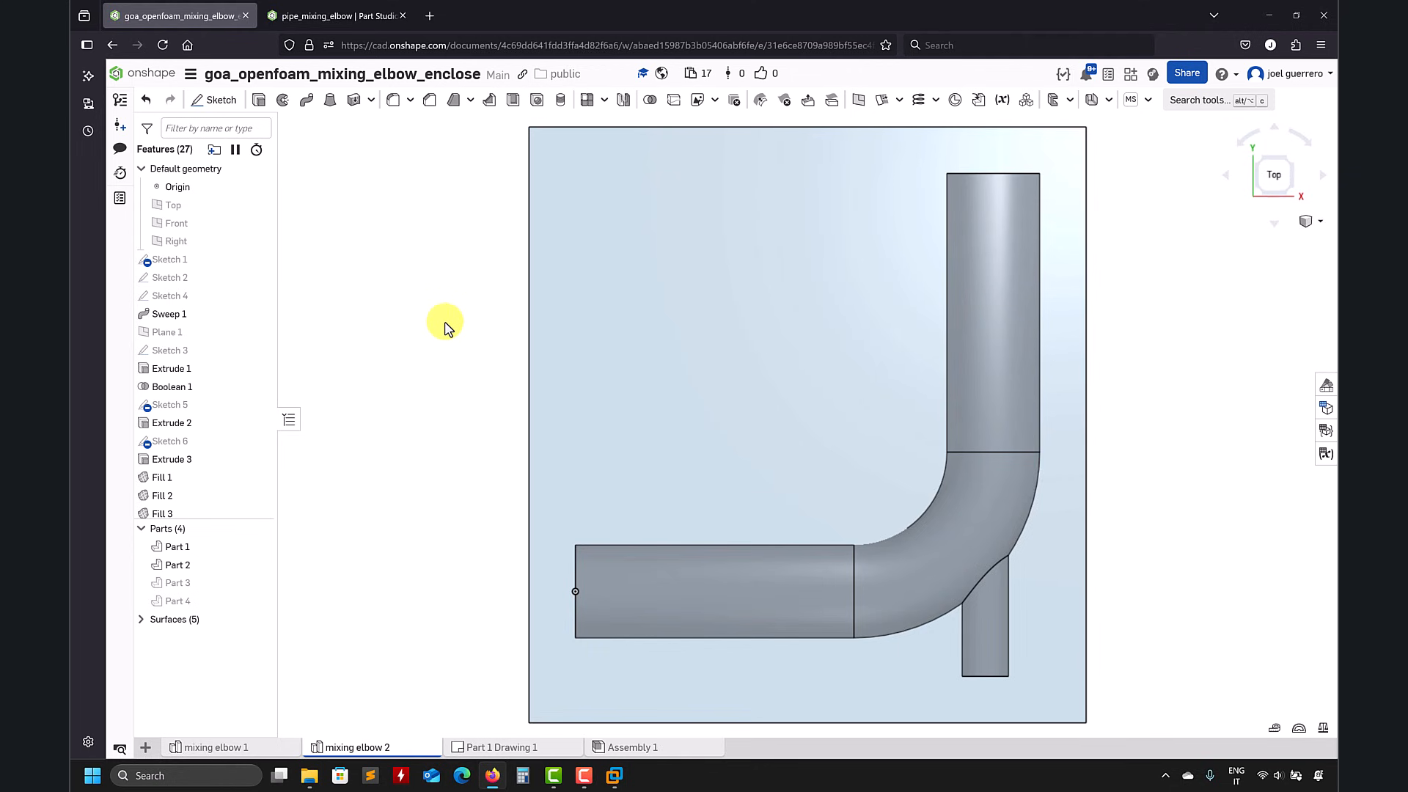
{"action": "mouse_move", "coordinate": [370, 471]}
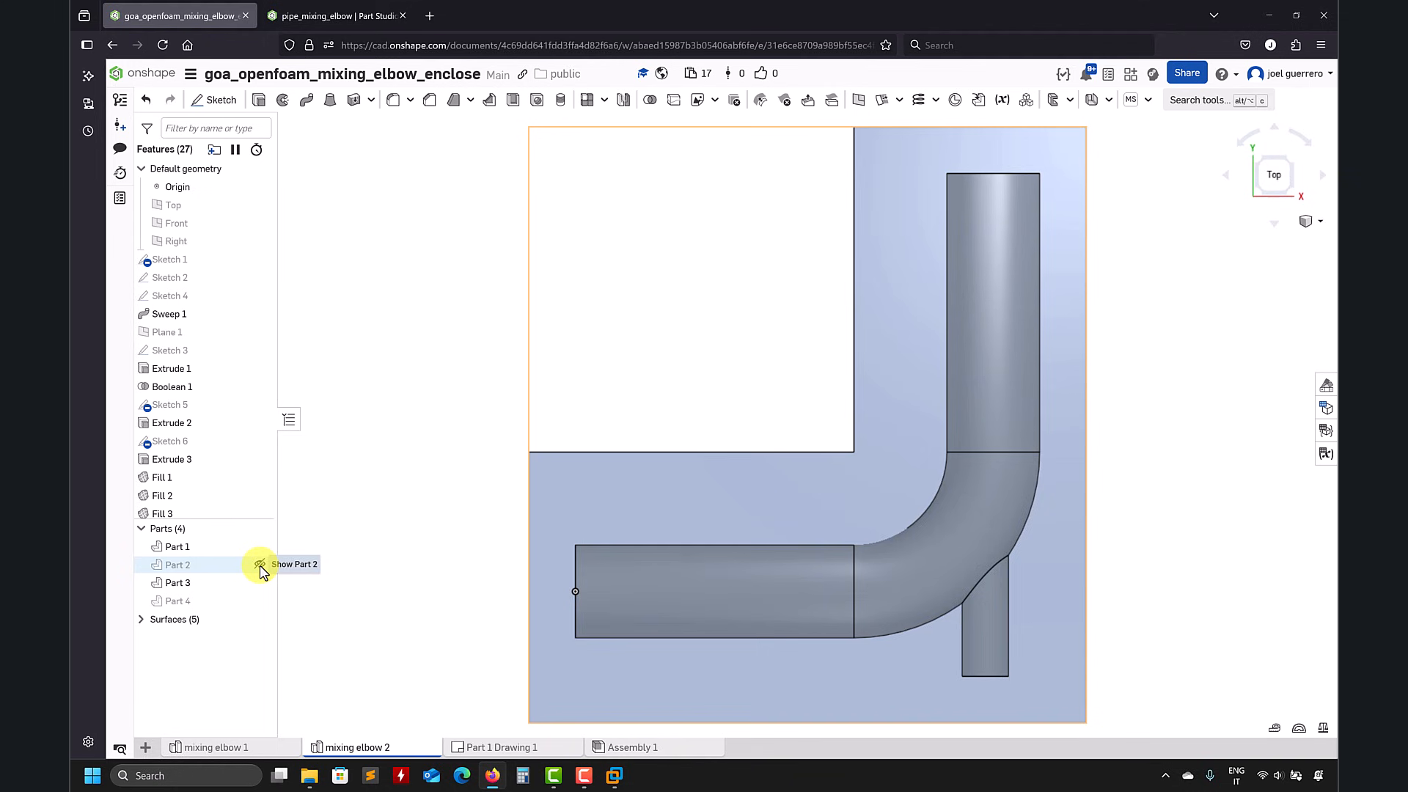
- Toggle Part 2 visible then hidden, and hide Part 3, leaving only the pipe
{"action": "left_click", "coordinate": [260, 565]}
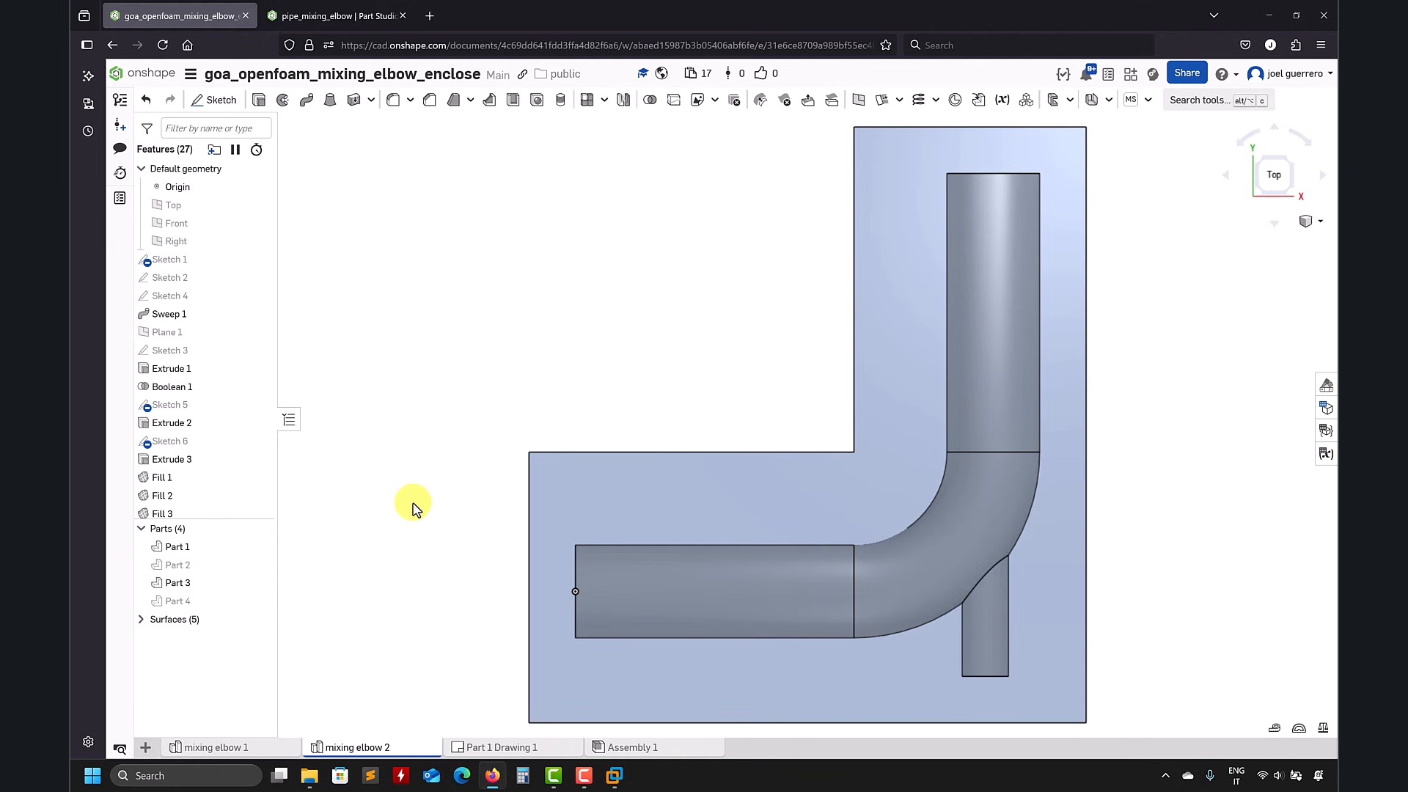
{"action": "mouse_move", "coordinate": [473, 542]}
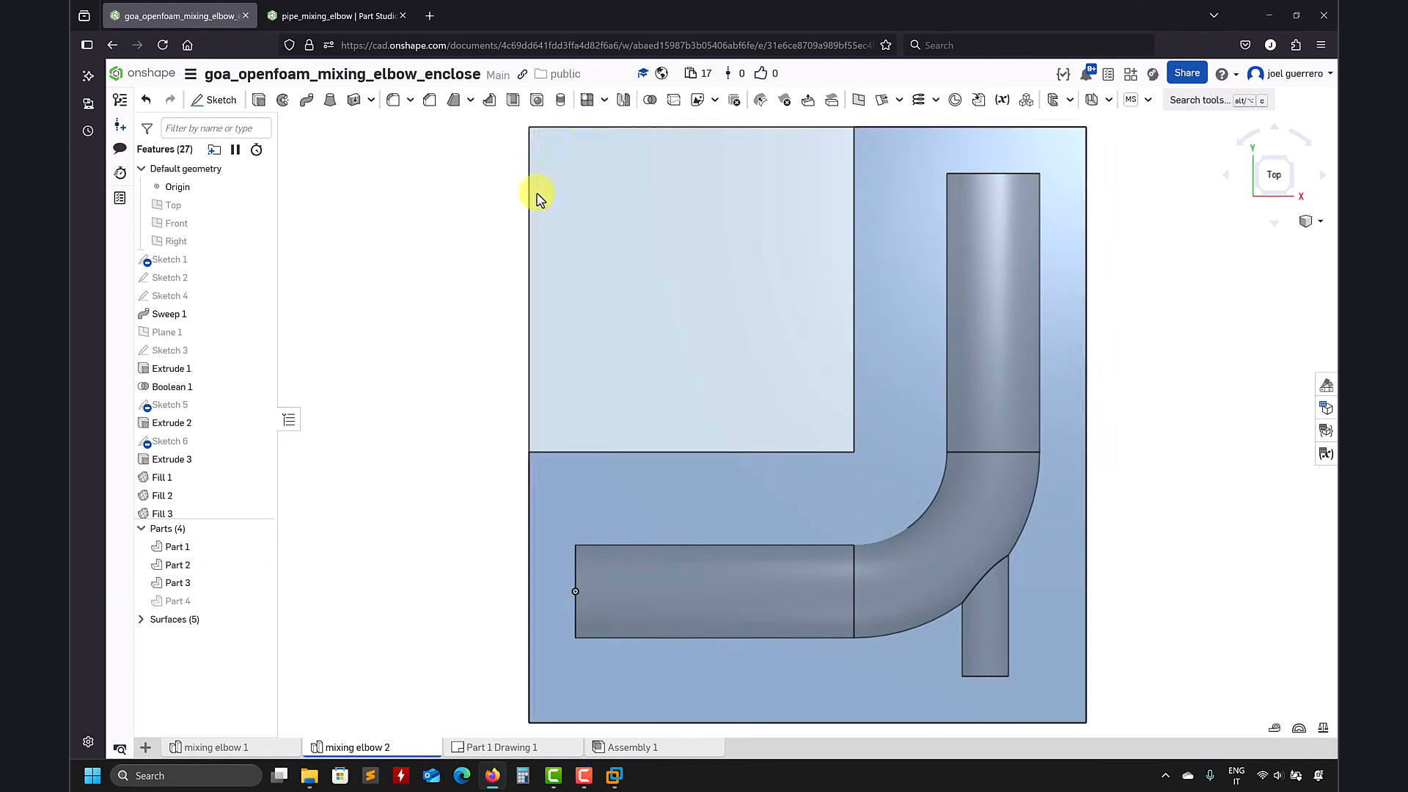
{"action": "left_click", "coordinate": [176, 546]}
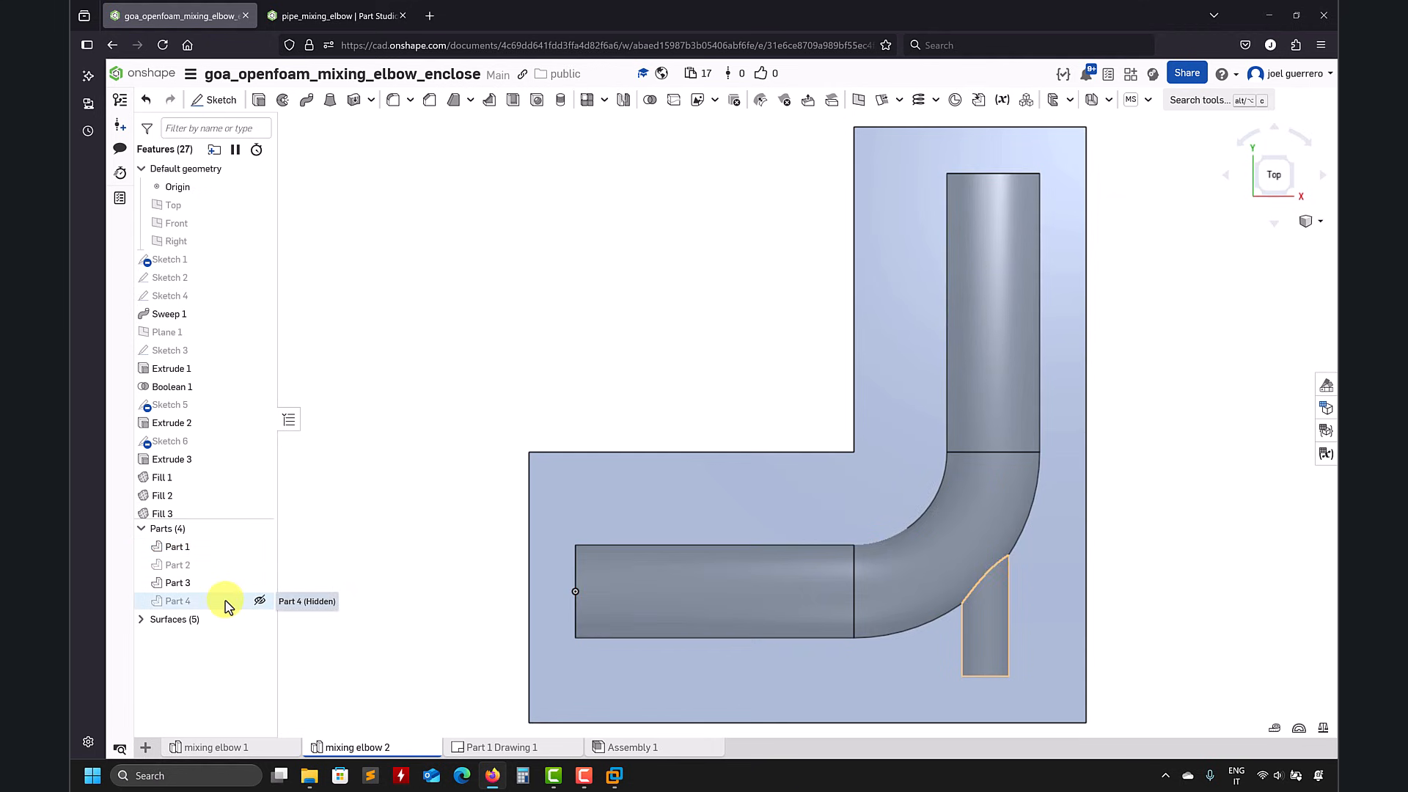
{"action": "left_click", "coordinate": [141, 619]}
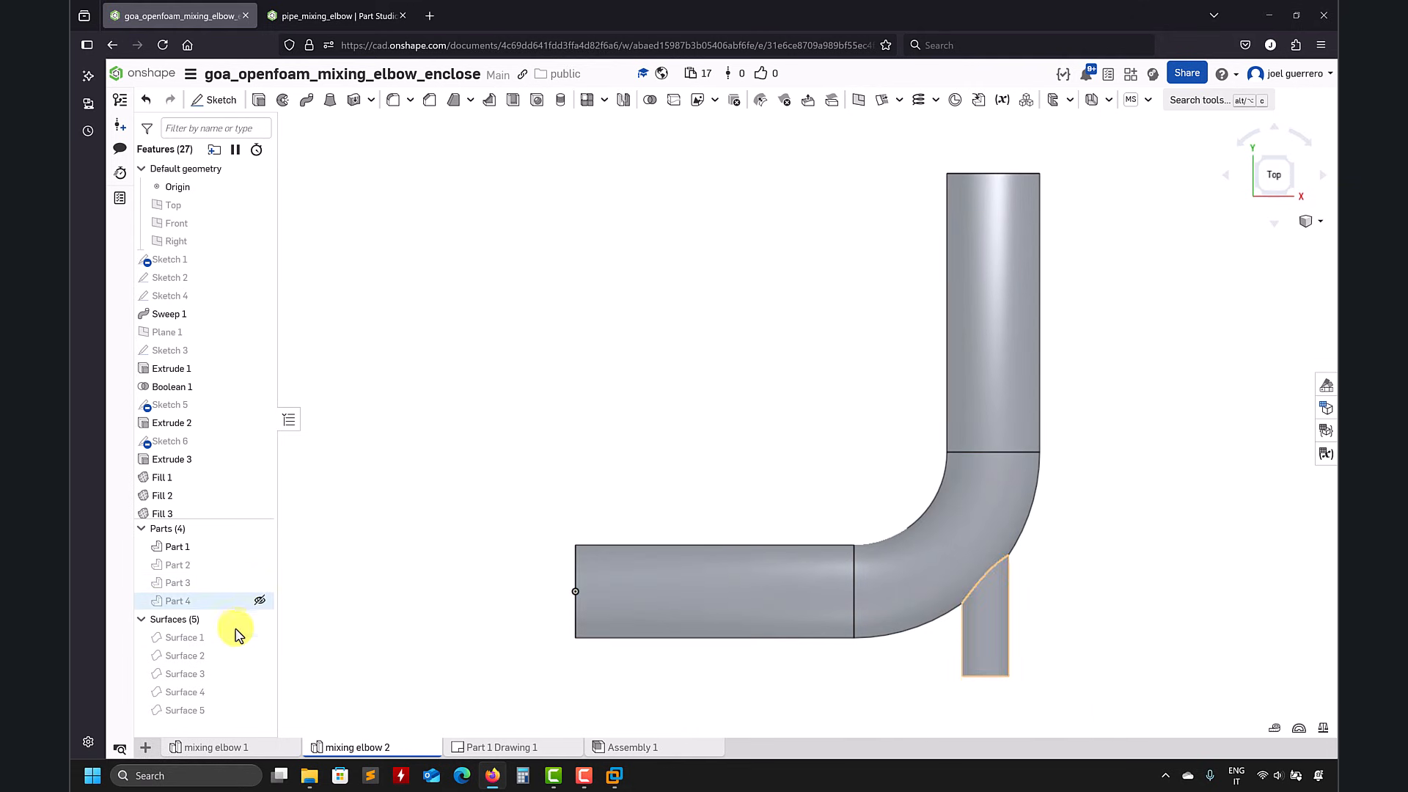
- Select Surface 1 in the parts list to highlight the horizontal arm's inlet face
{"action": "left_click", "coordinate": [260, 656]}
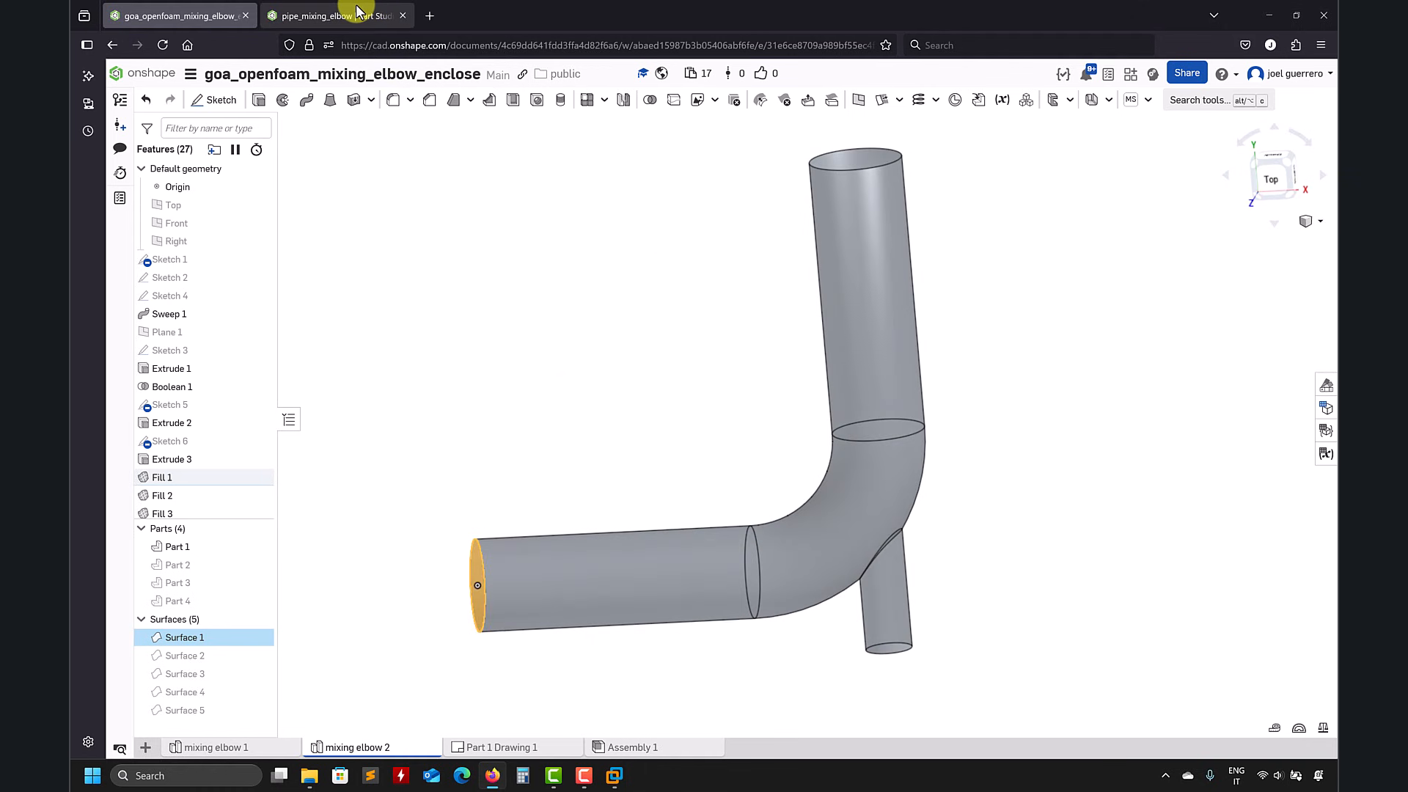
{"action": "left_click", "coordinate": [334, 16]}
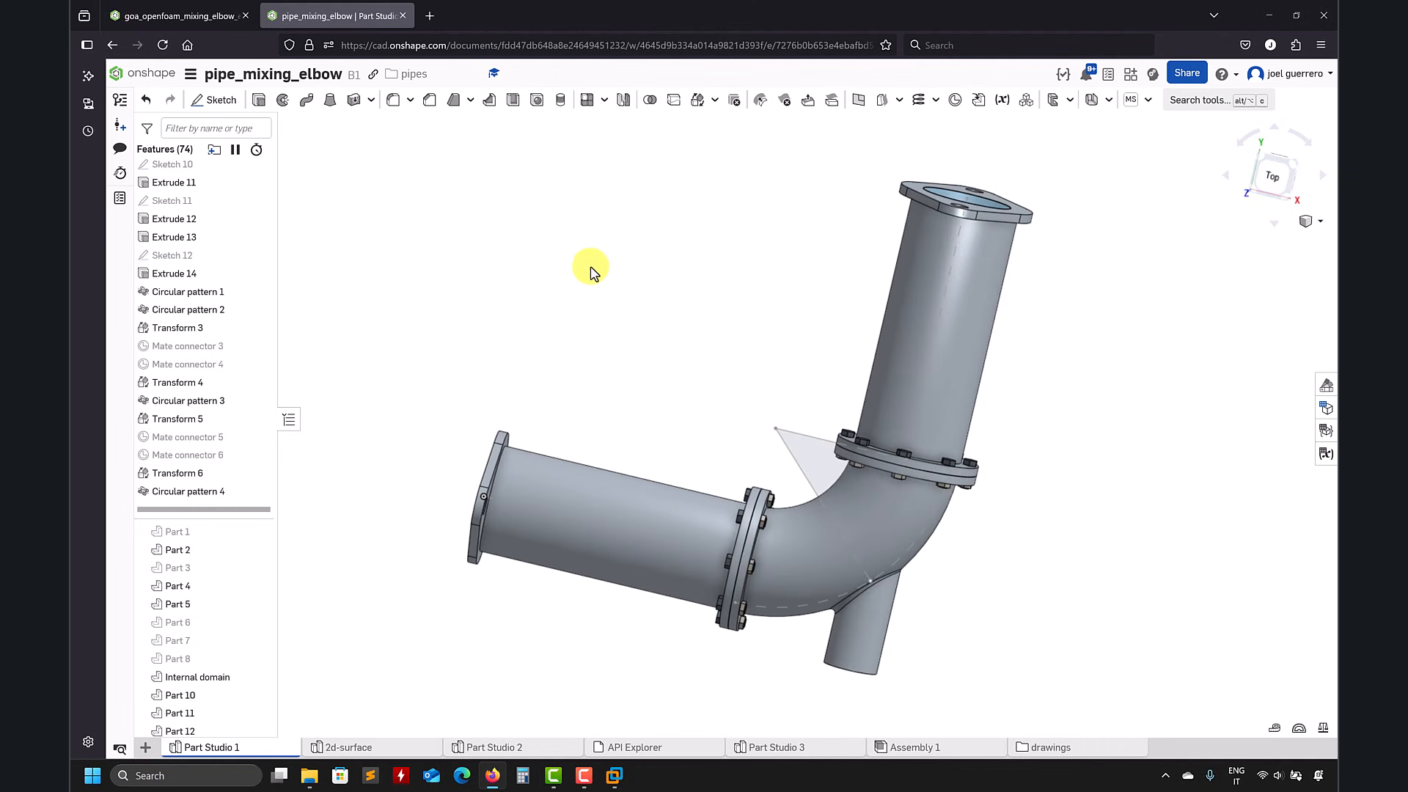
{"action": "left_click_drag", "start_coordinate": [593, 274], "coordinate": [629, 407]}
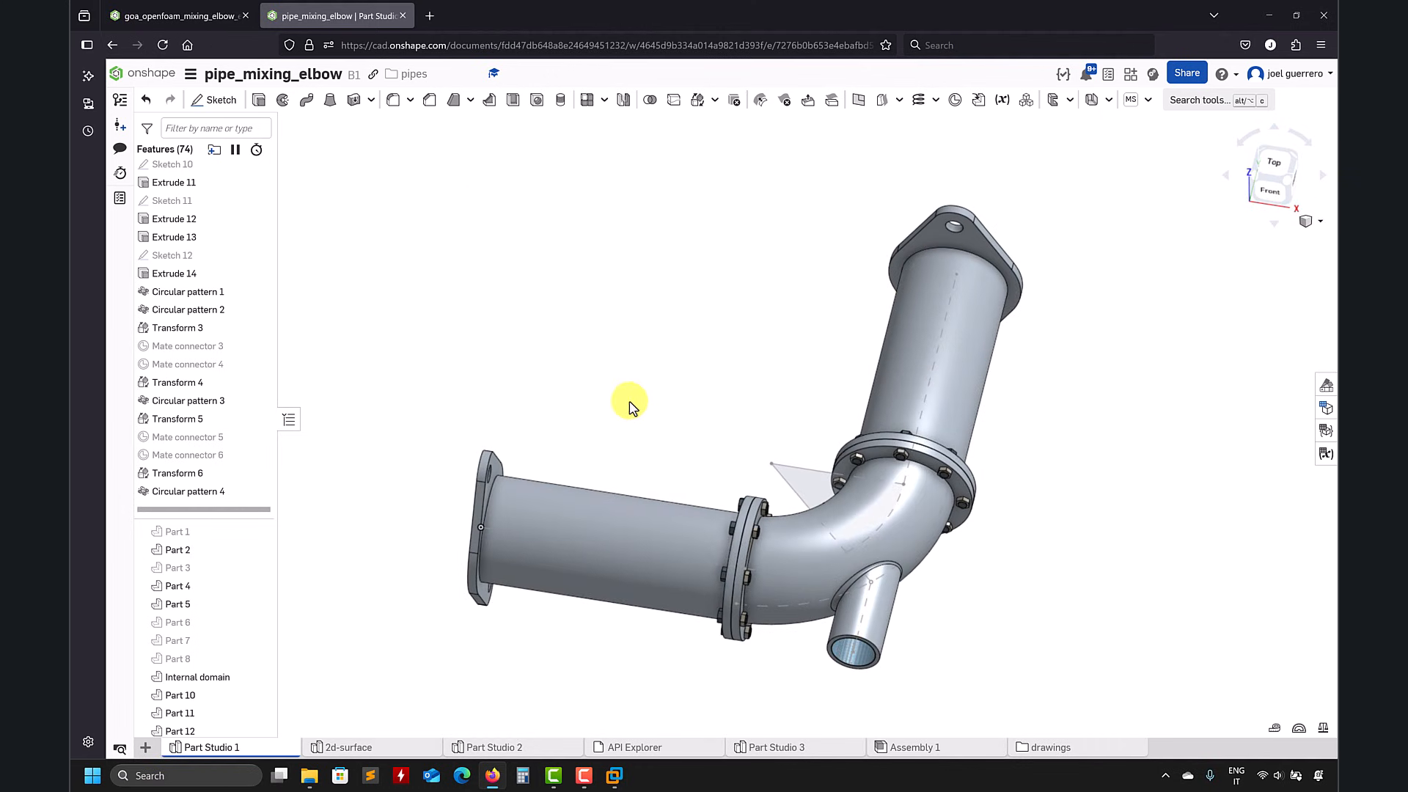
{"action": "left_click_drag", "start_coordinate": [629, 407], "coordinate": [749, 255]}
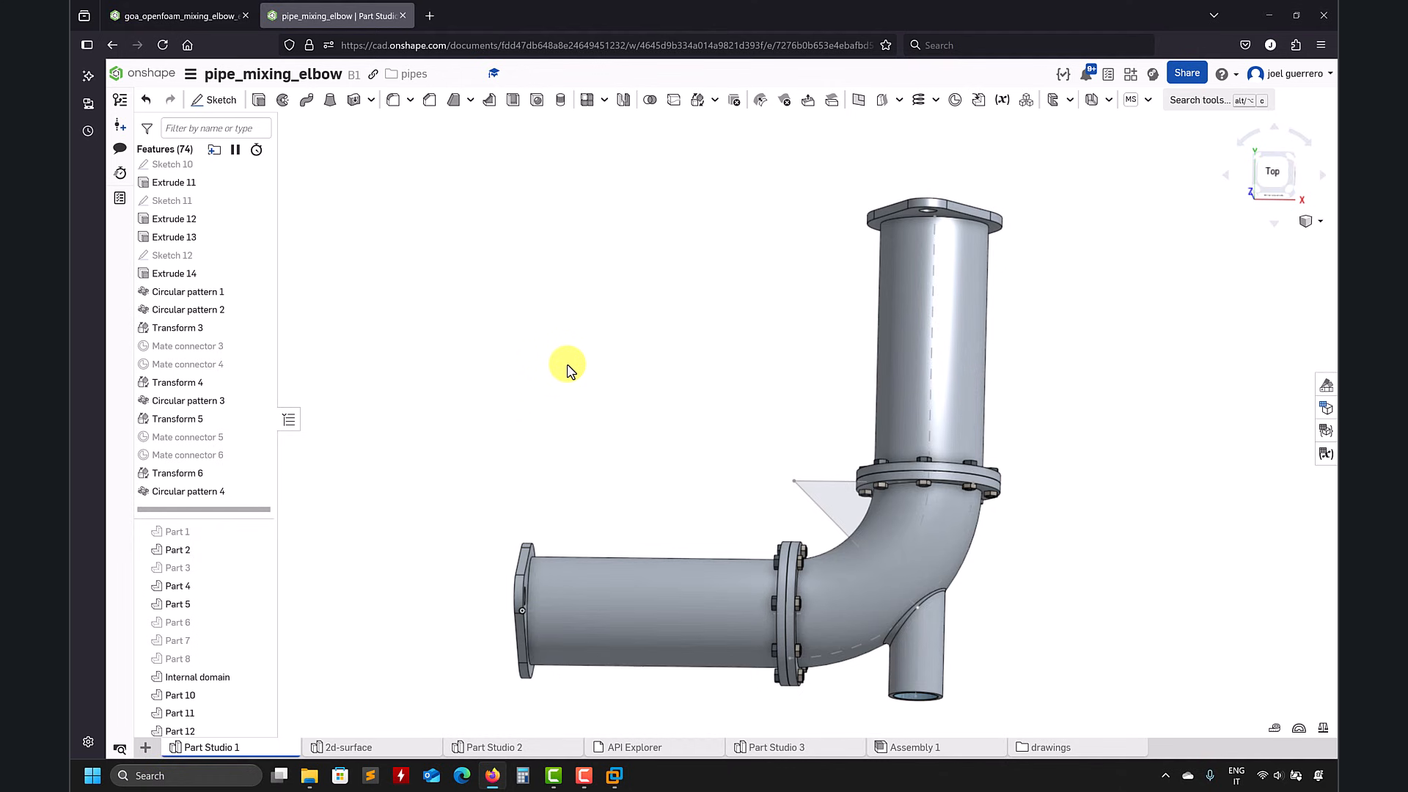
{"action": "left_click_drag", "start_coordinate": [565, 368], "coordinate": [620, 619]}
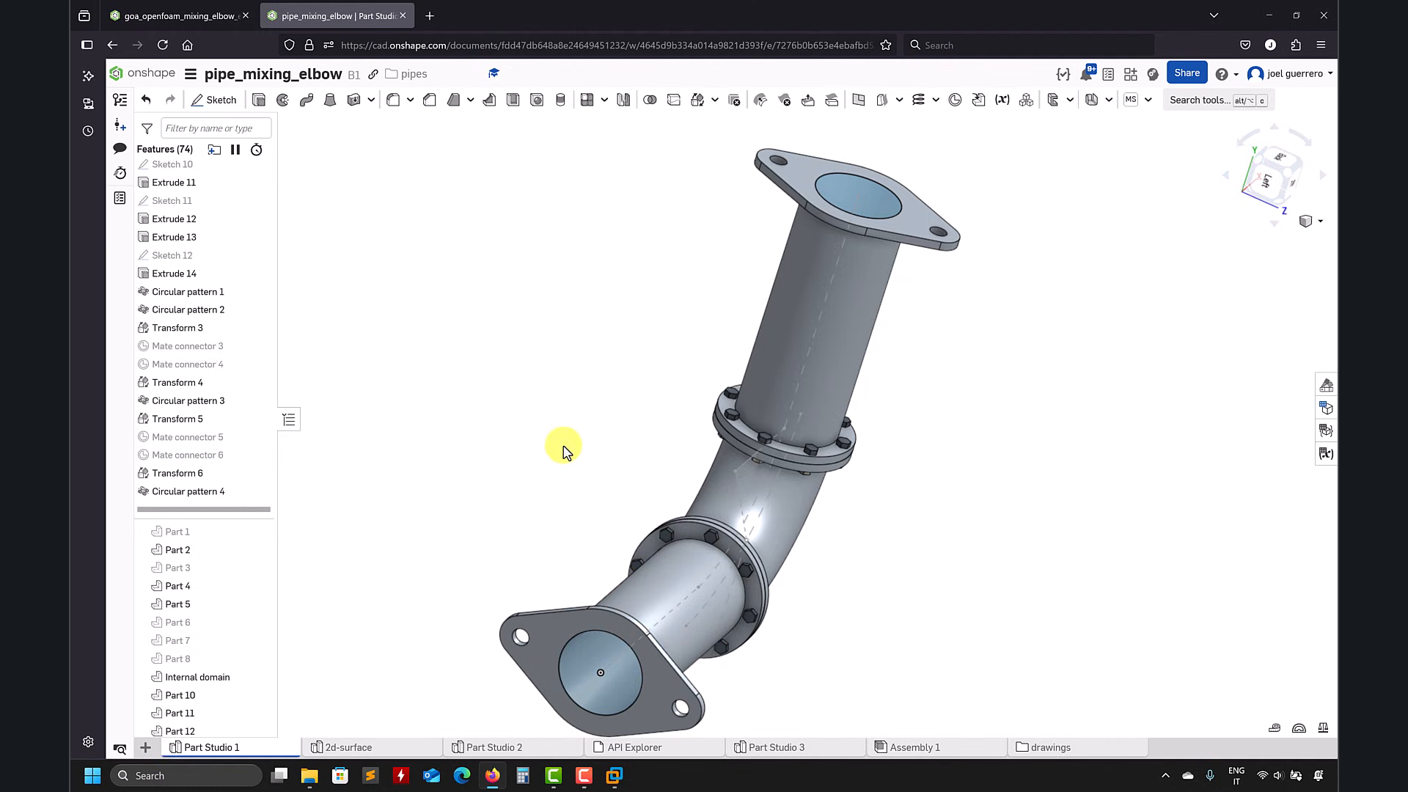
{"action": "left_click", "coordinate": [176, 16]}
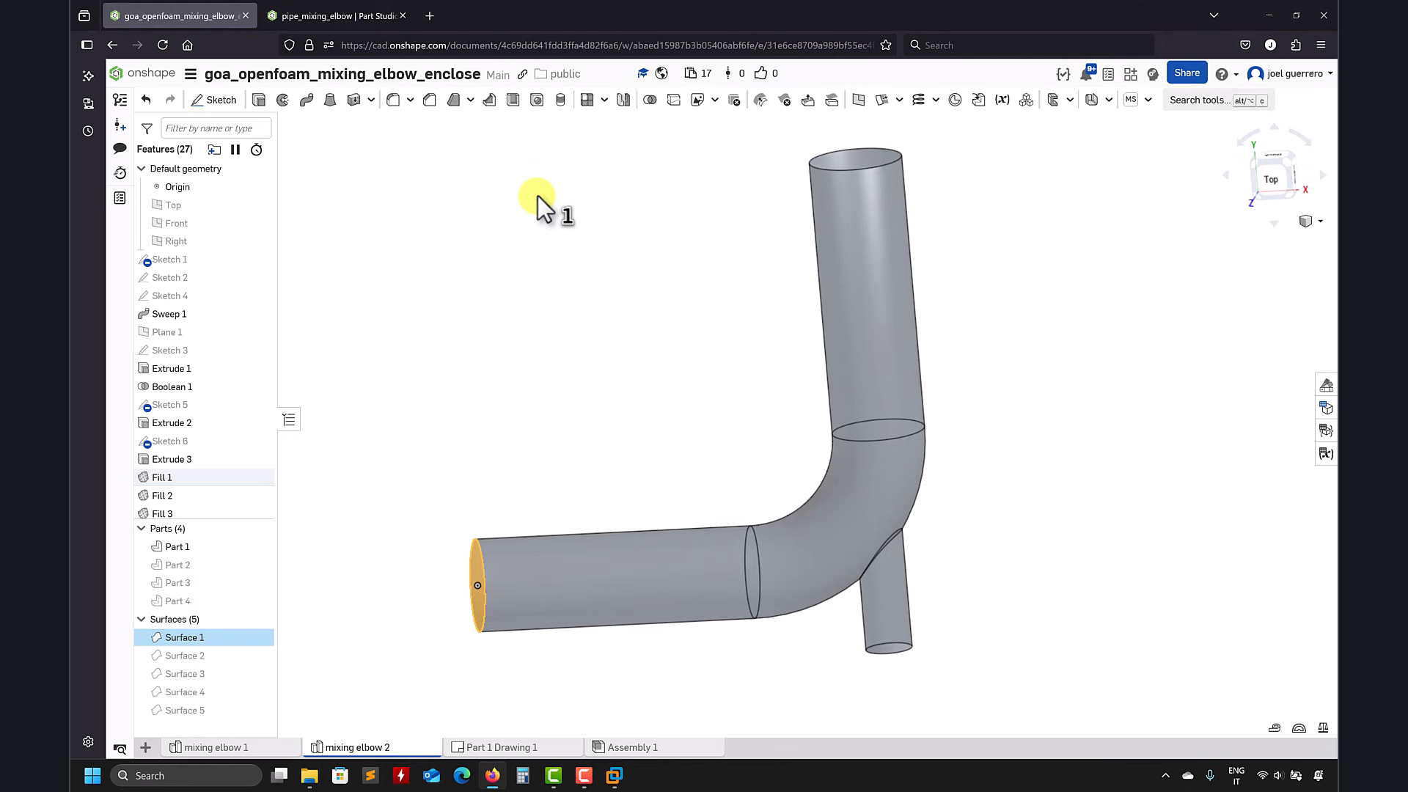
{"action": "mouse_move", "coordinate": [602, 184]}
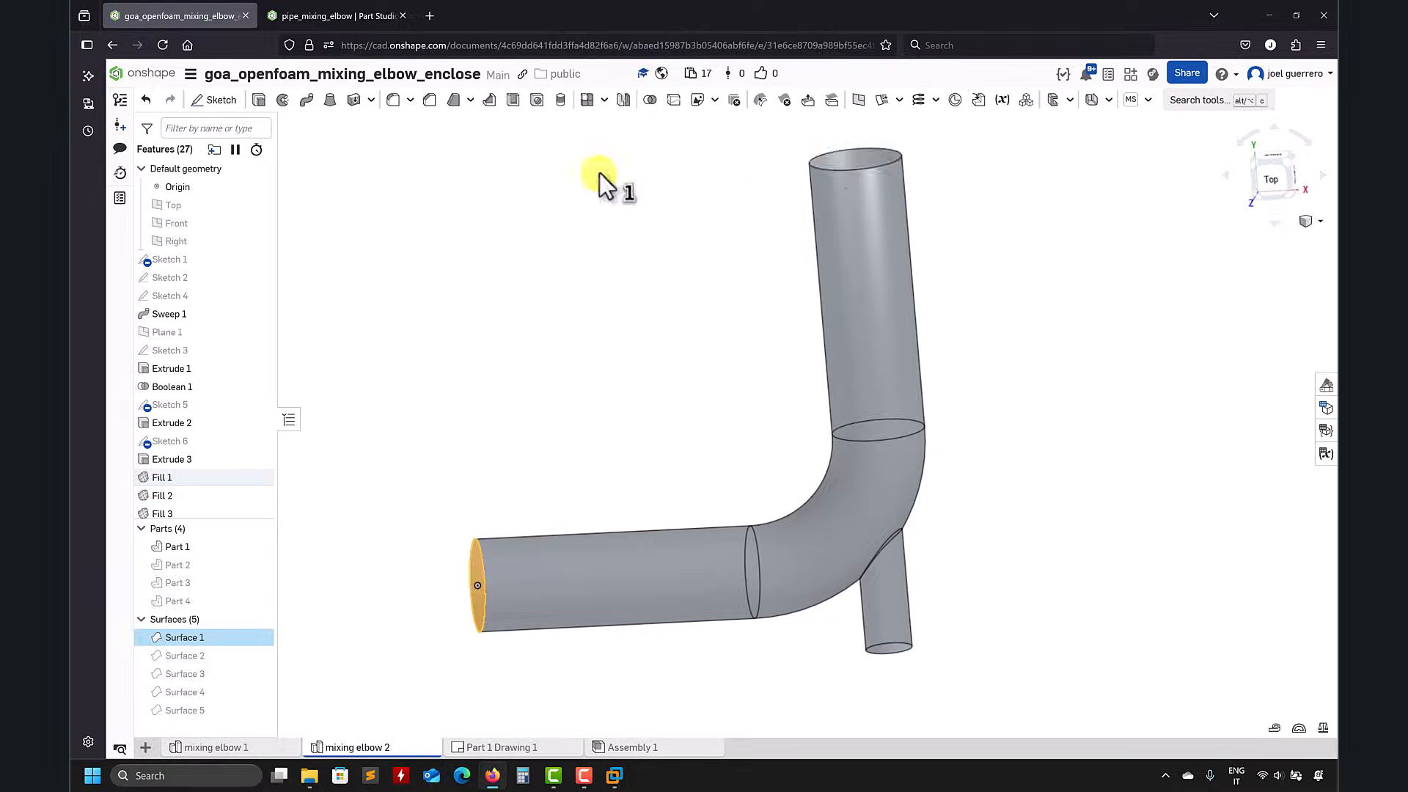